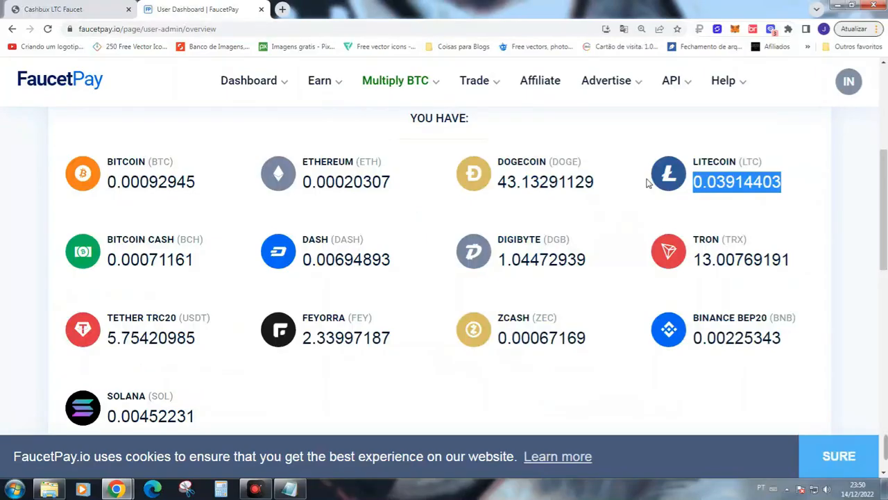
Scroll the FaucetPay dashboard down to the balances showing Litecoin at 0.03914403
{"action": "scroll", "scroll_direction": "down", "scroll_amount": 3}
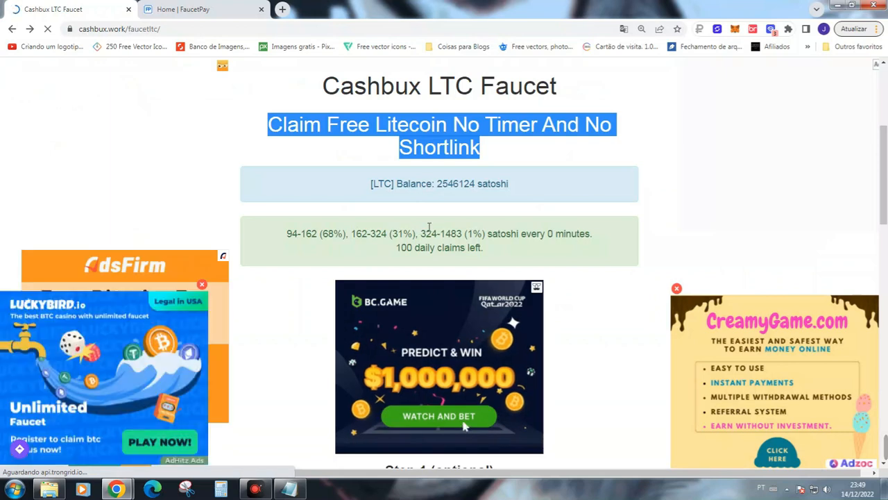
Scroll the faucet page to its 2,546,124-satoshi LTC balance and 100 daily claims left
{"action": "scroll", "scroll_direction": "down", "scroll_amount": 3}
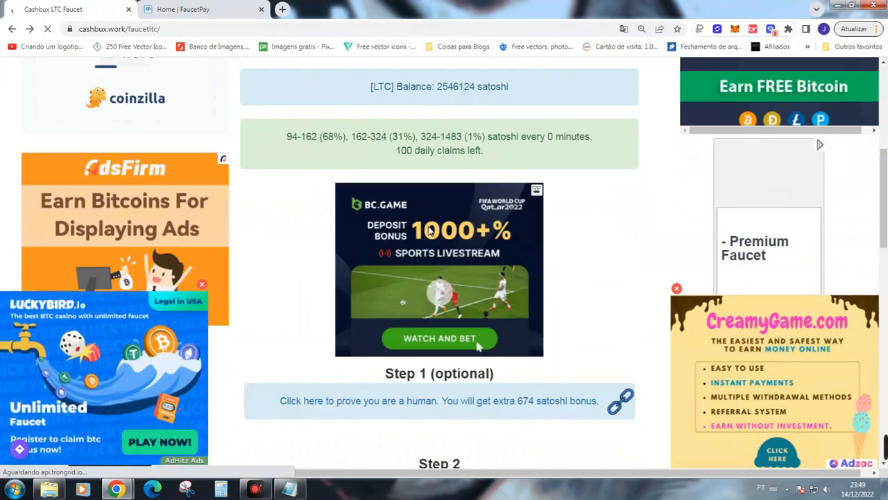
{"action": "scroll", "scroll_direction": "down", "scroll_amount": 3}
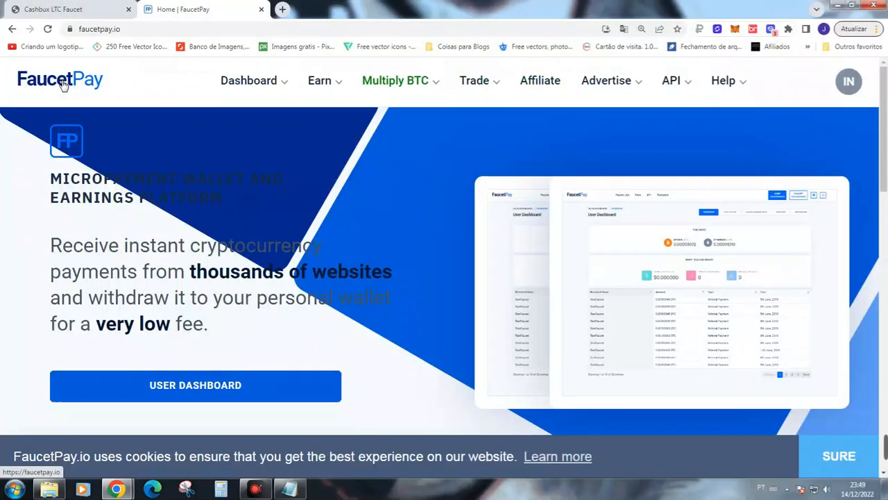
View the FaucetPay user dashboard and deposit addresses, then return to the Cashbux address step
{"action": "left_click", "coordinate": [194, 385]}
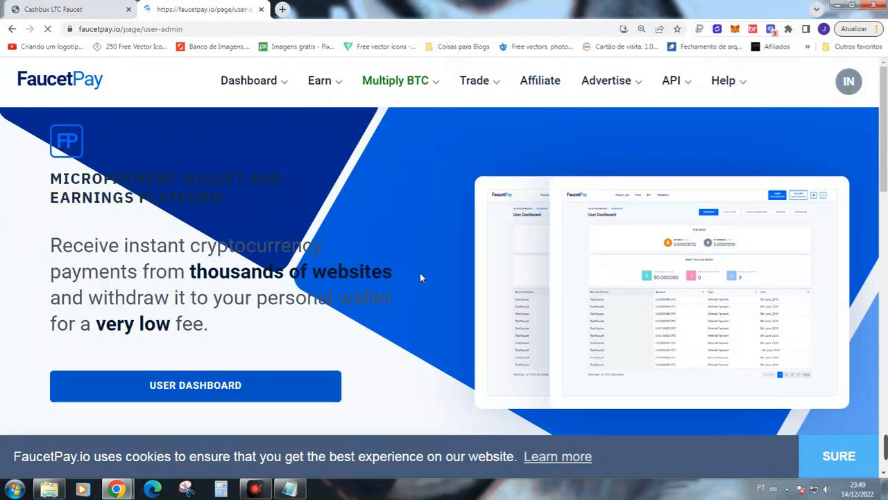
{"action": "left_click", "coordinate": [195, 386]}
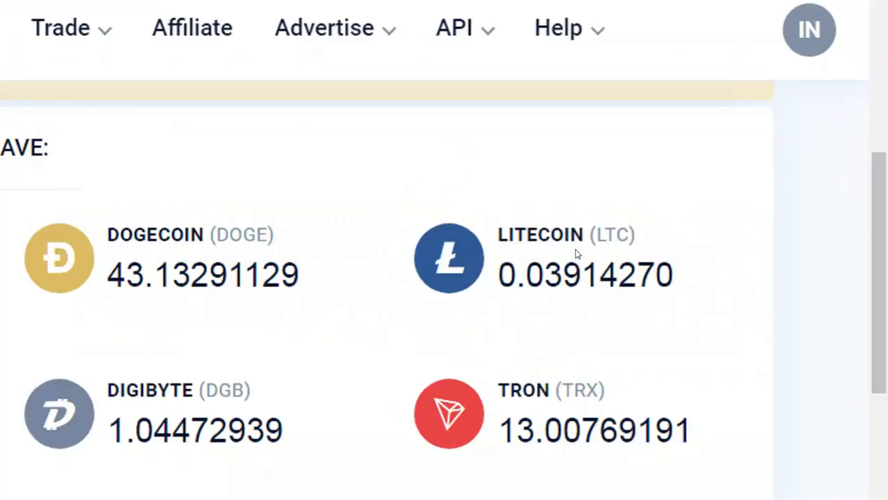
{"action": "mouse_move", "coordinate": [567, 285]}
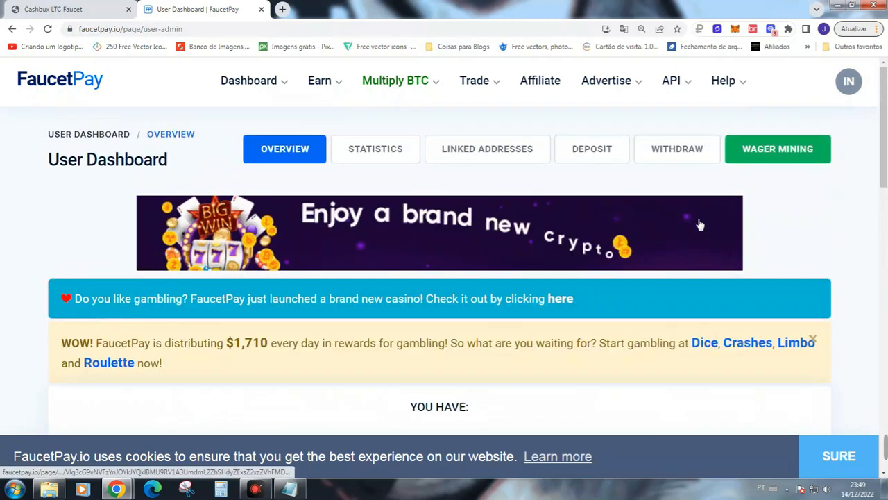
{"action": "left_click", "coordinate": [592, 148]}
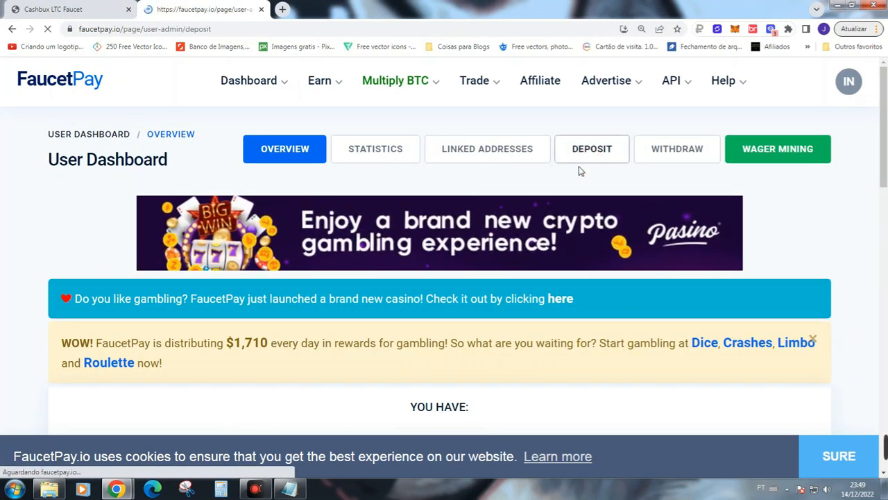
{"action": "left_click", "coordinate": [591, 149]}
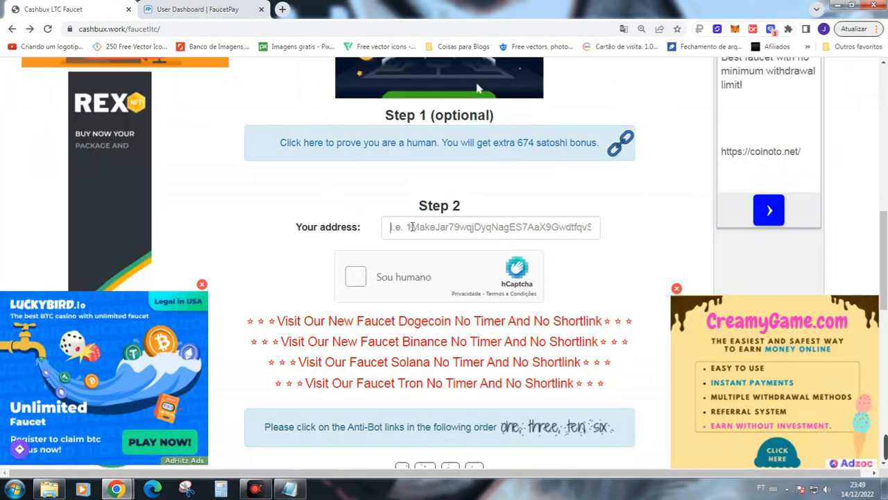
{"action": "type", "text": "MA13RNL361XEEUjKP9LbmY1rjFnvS91S9s"}
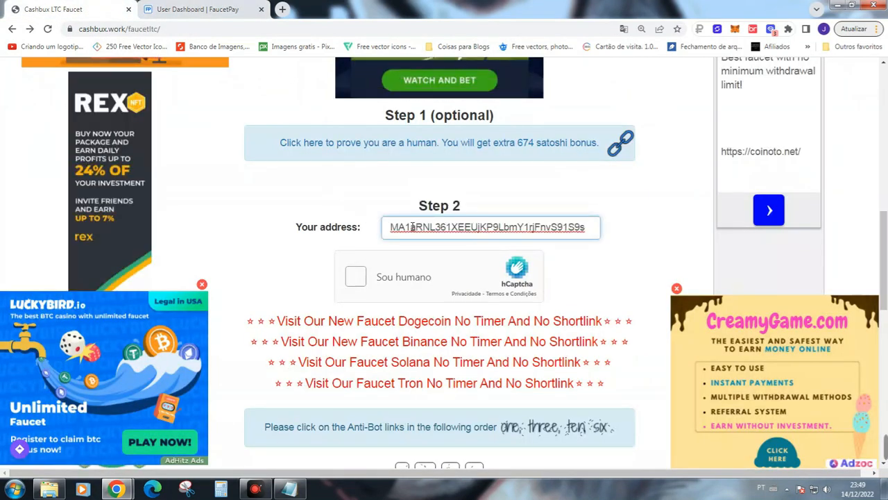
{"action": "left_click", "coordinate": [355, 276]}
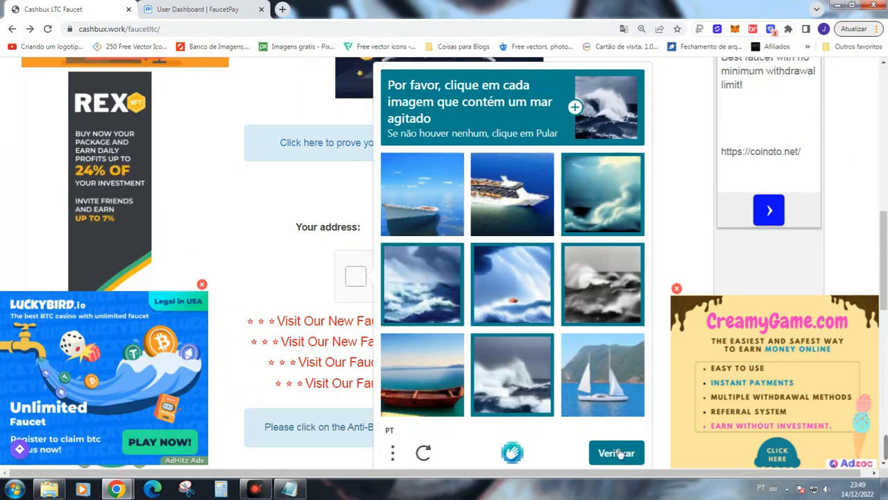
{"action": "left_click", "coordinate": [616, 452]}
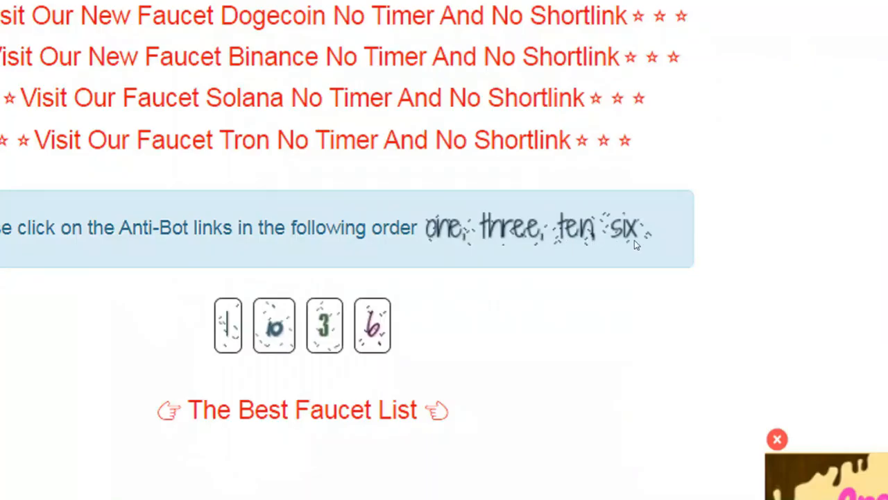
Select the anti-bot links in the stated order
{"action": "left_click", "coordinate": [227, 330]}
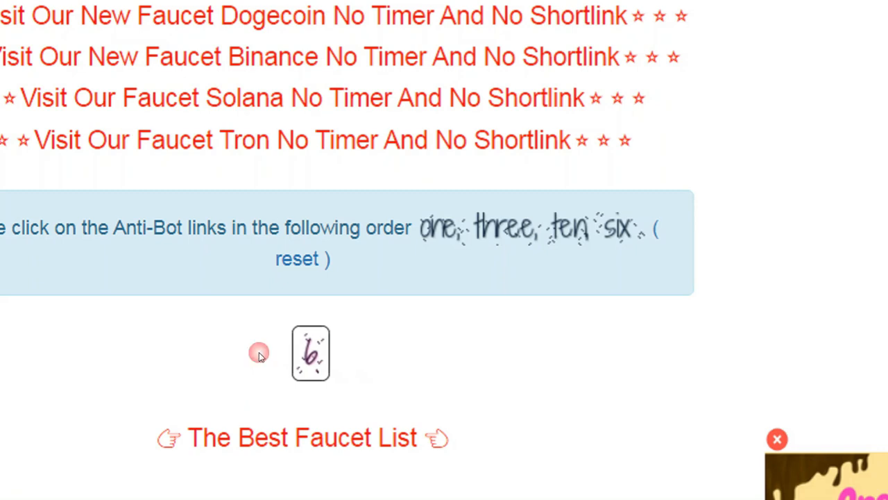
{"action": "left_click", "coordinate": [308, 352]}
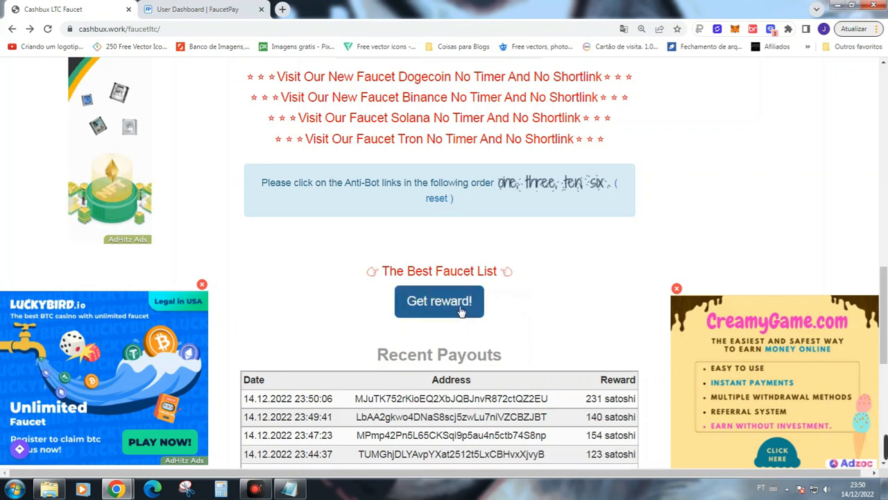
Claim the Litecoin reward with Get reward! and let the faucet page reload
{"action": "left_click", "coordinate": [438, 301]}
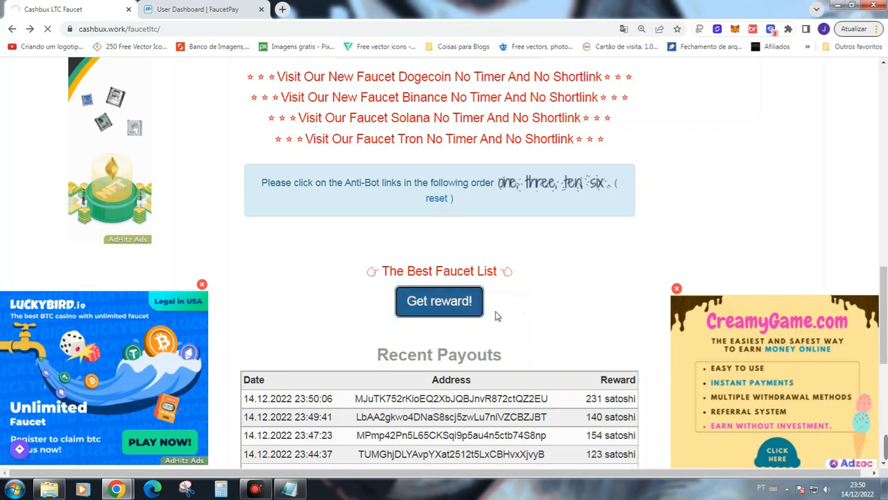
{"action": "left_click", "coordinate": [439, 301]}
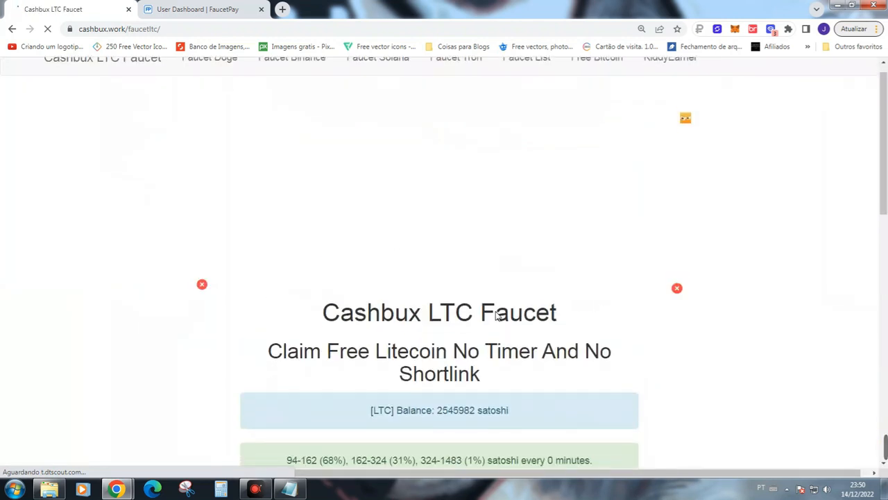
{"action": "scroll", "scroll_direction": "down", "scroll_amount": 3}
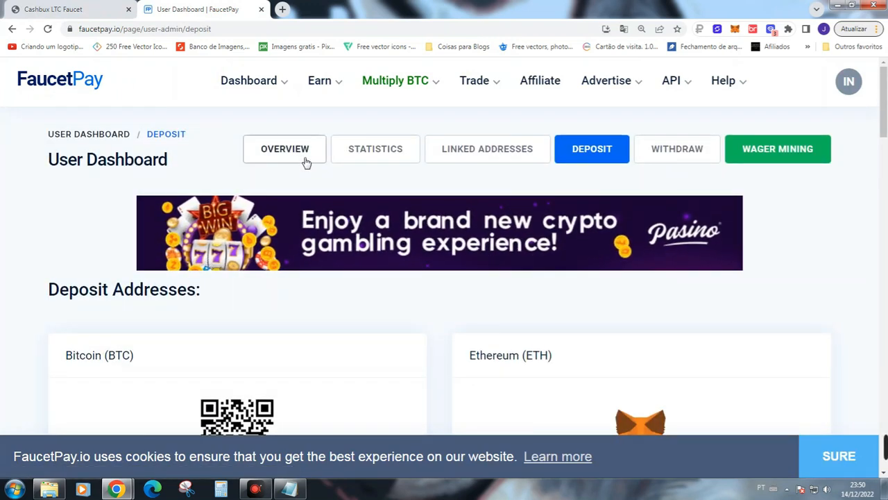
Find the 0.00000133 LTC CashBux payment in the overview, then view the 133-satoshi sent message
{"action": "left_click", "coordinate": [283, 148]}
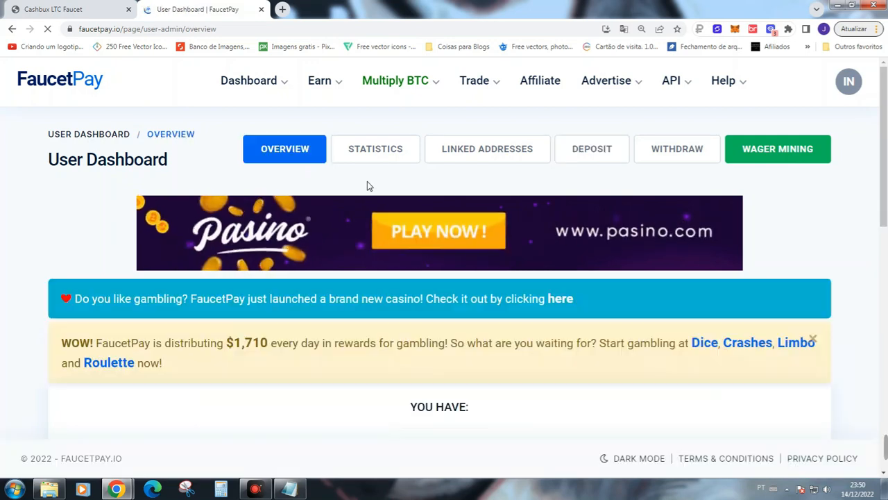
{"action": "scroll", "scroll_direction": "down", "scroll_amount": 3}
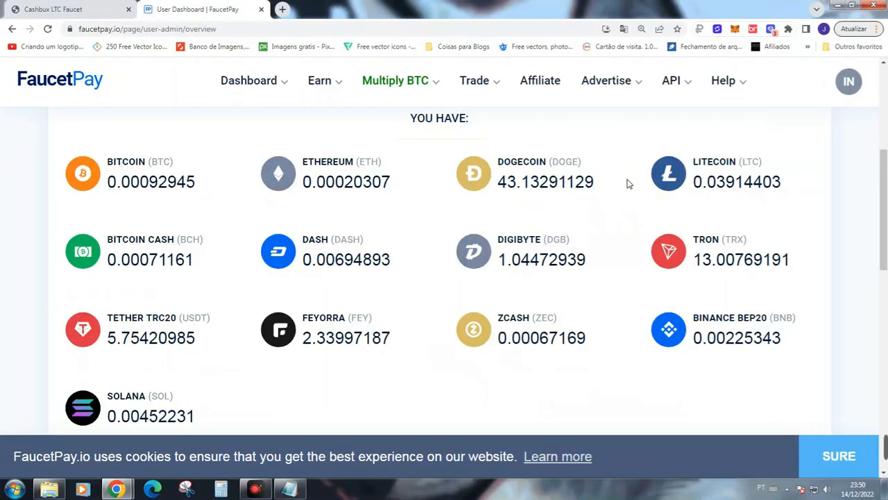
{"action": "scroll", "scroll_direction": "down", "scroll_amount": 3}
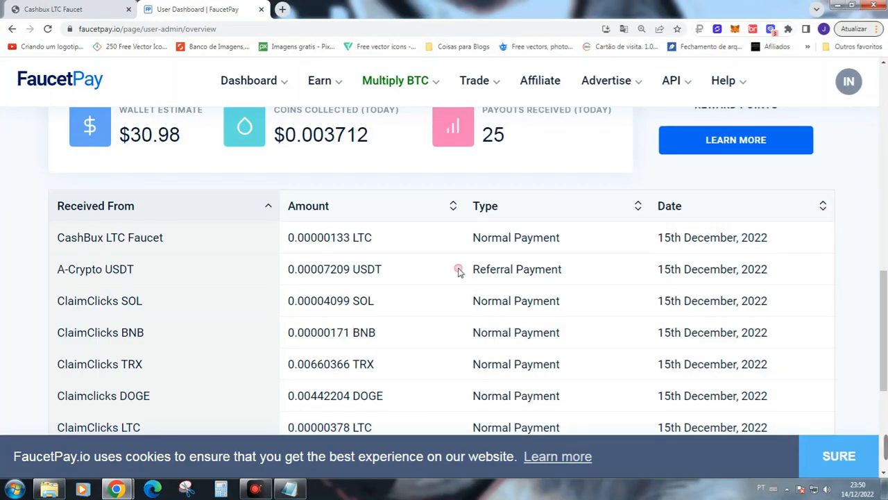
{"action": "left_click", "coordinate": [67, 13]}
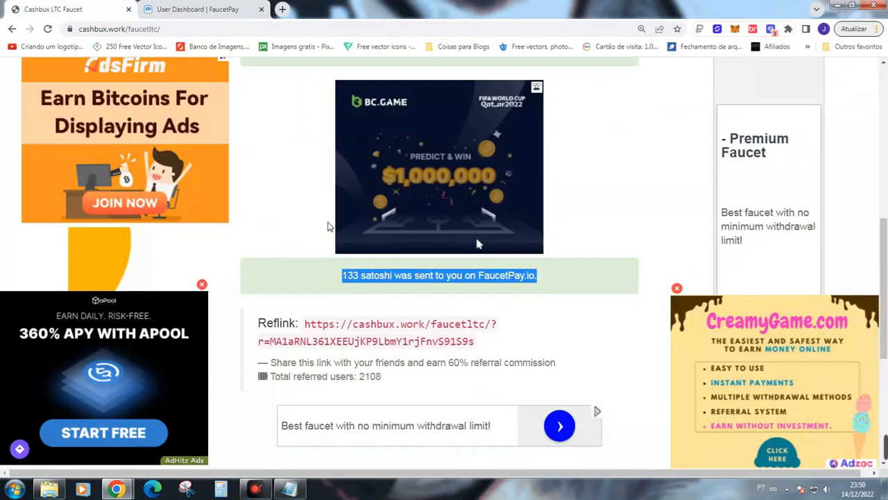